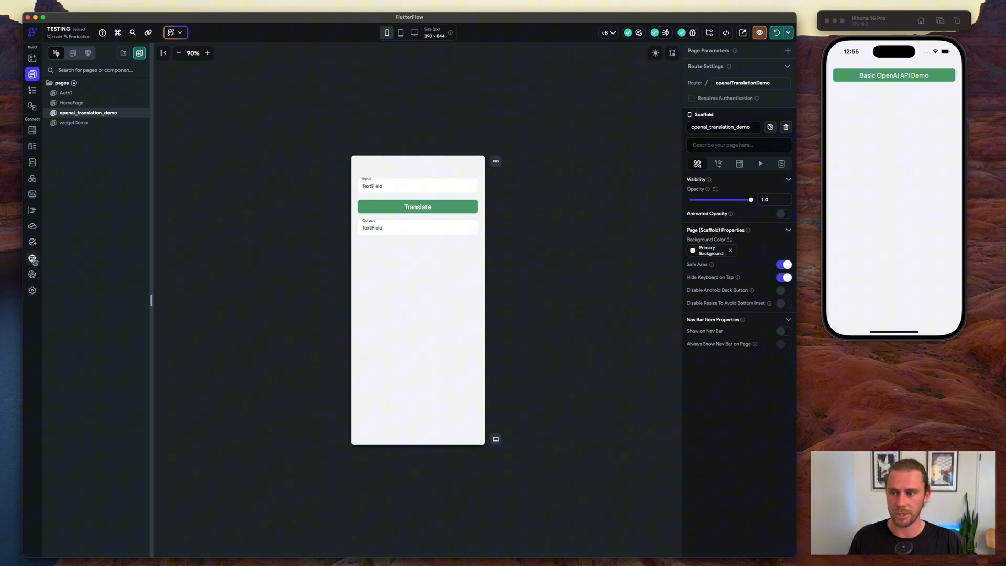
mouse_move(33, 257)
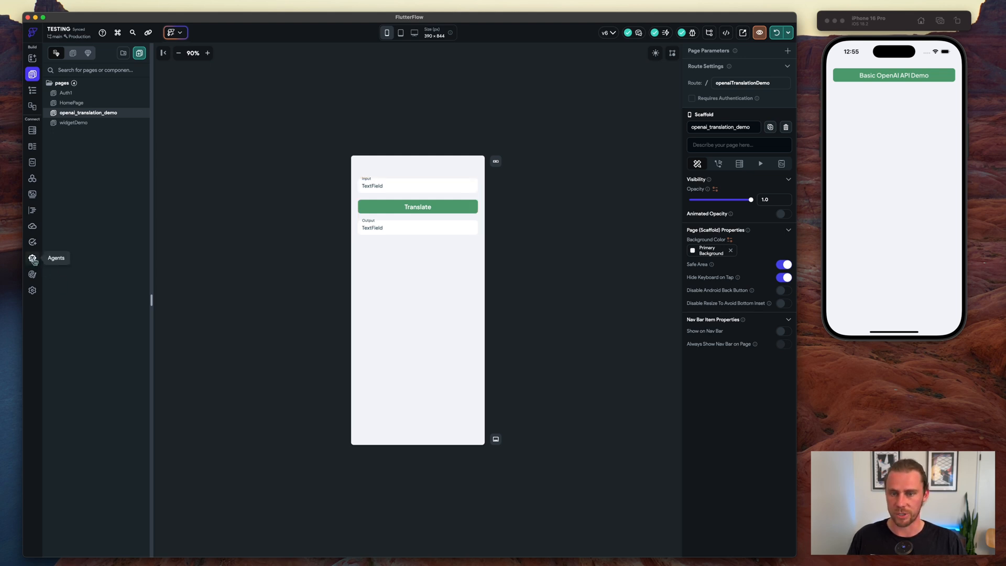
mouse_move(297, 153)
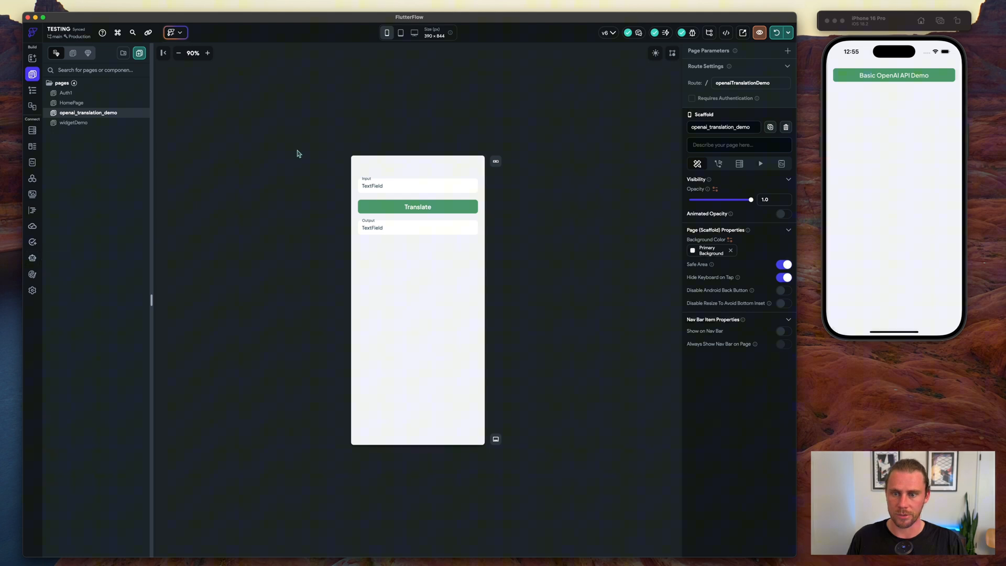
- Select the input text field and the page's content column
left_click(418, 185)
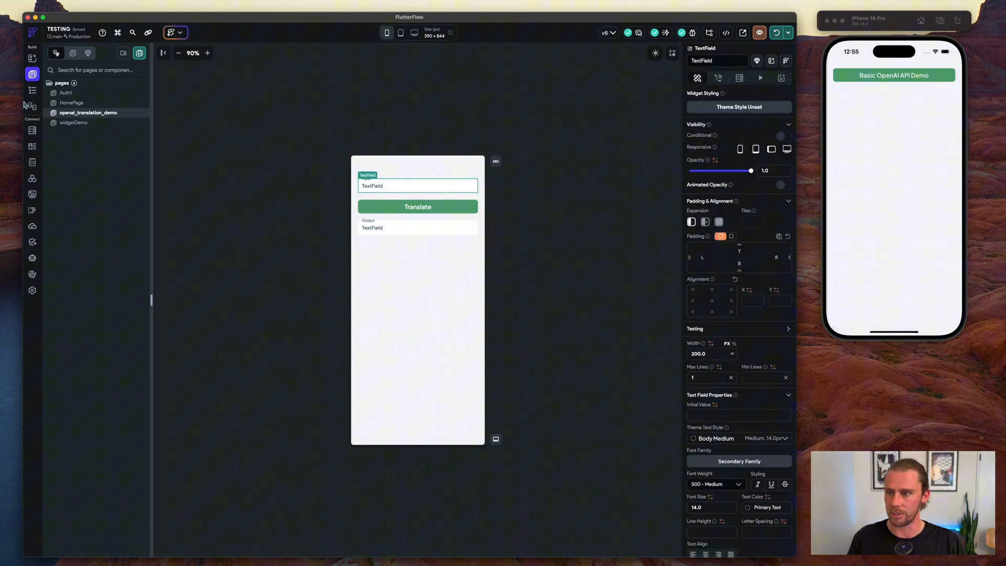
mouse_move(32, 258)
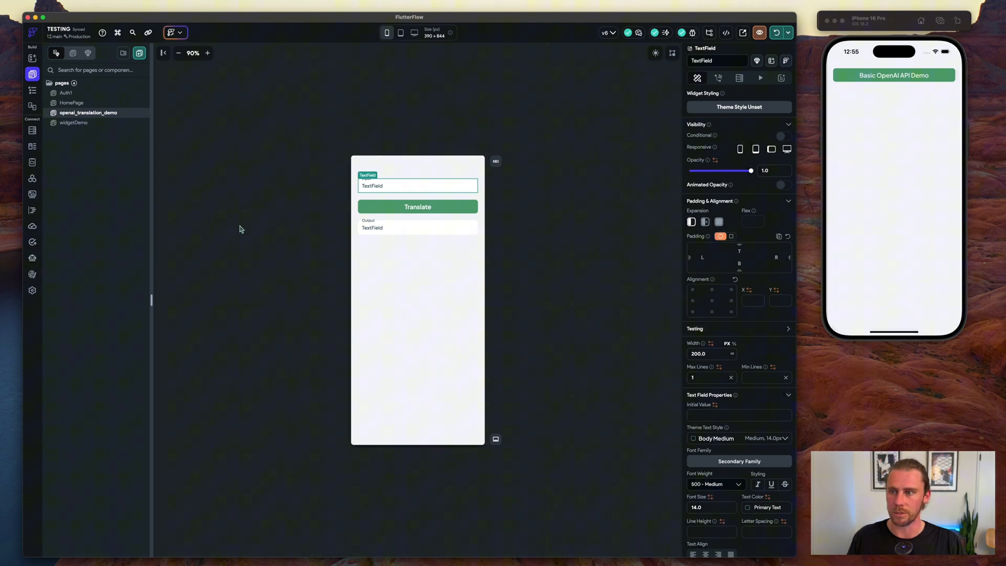
left_click(417, 330)
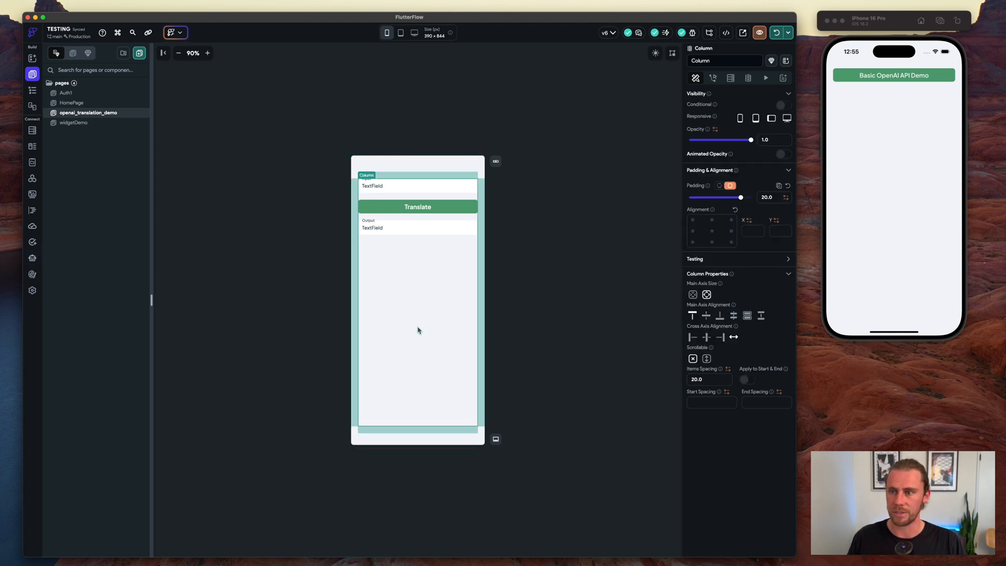
mouse_move(33, 258)
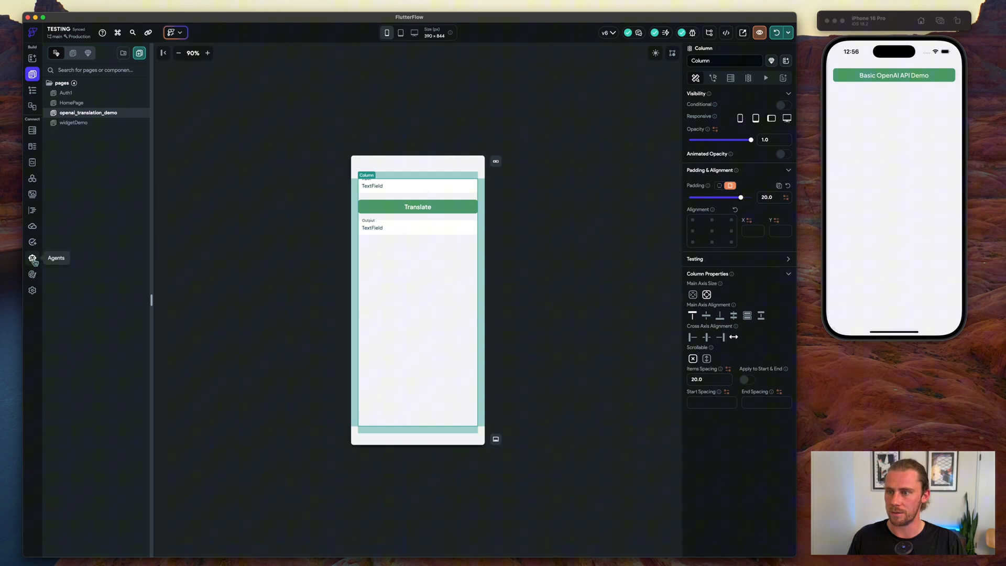
- Create a new AI agent named 'TranslationsAgent' from the Agents section
left_click(33, 258)
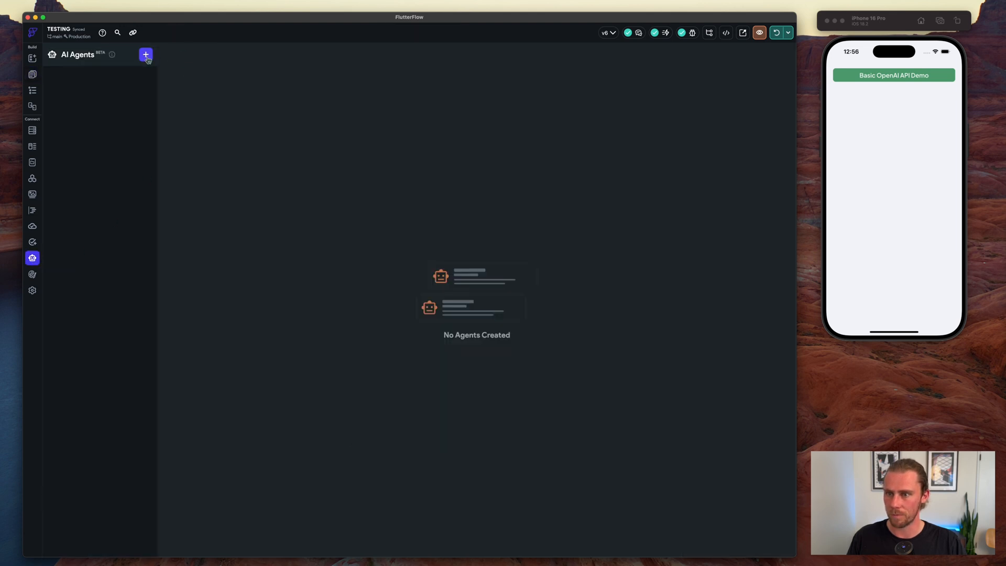
left_click(145, 54)
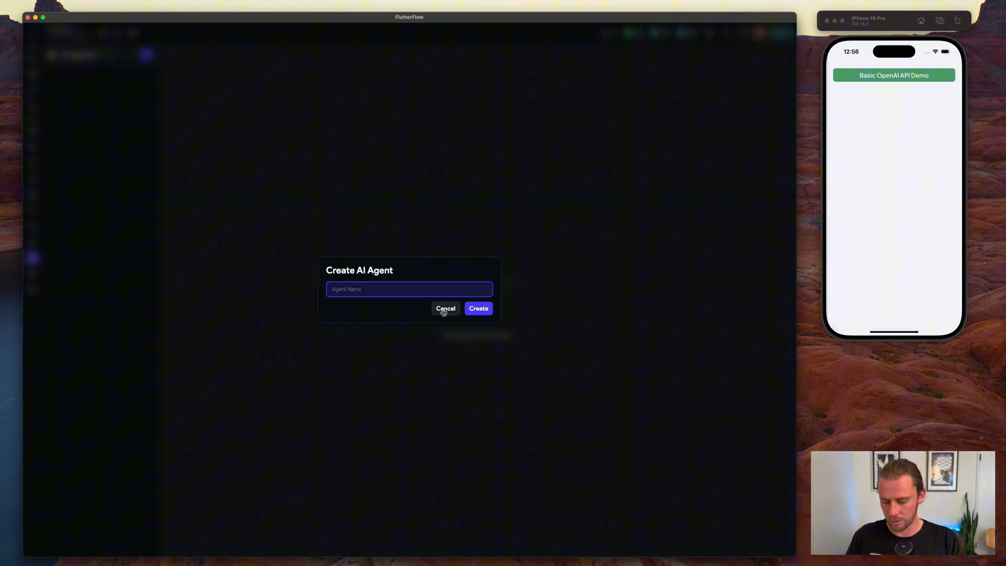
type("Translations")
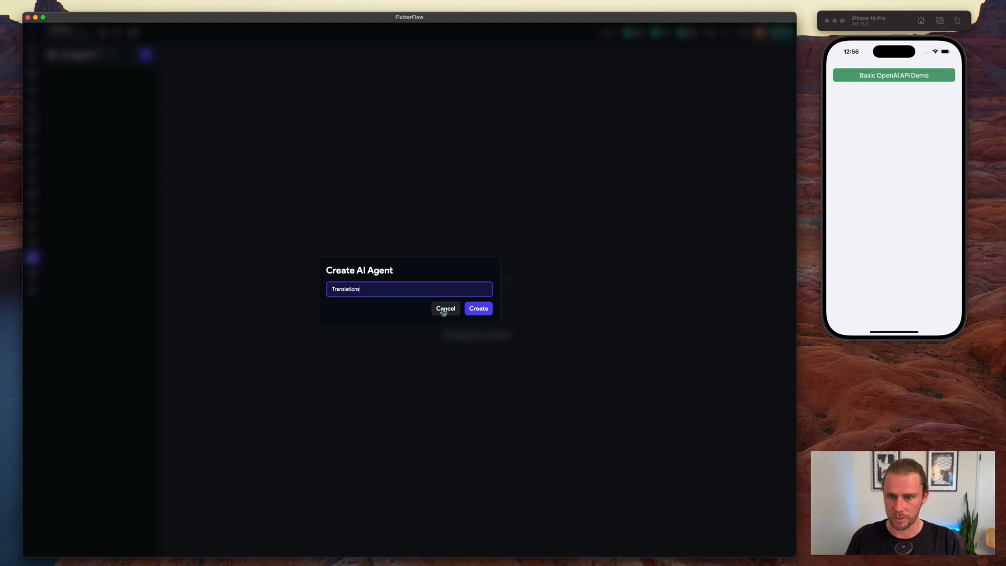
type("Agent")
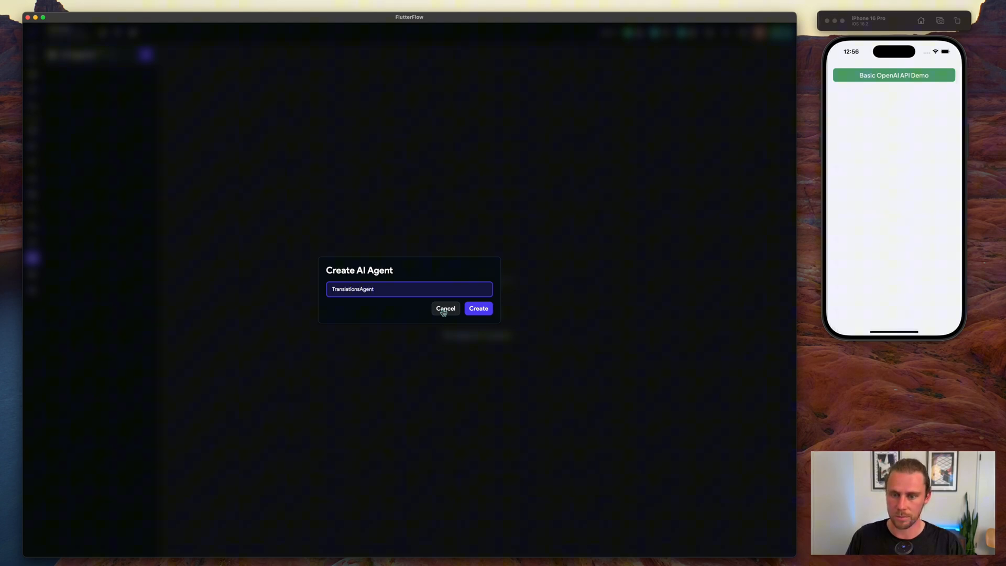
left_click(478, 308)
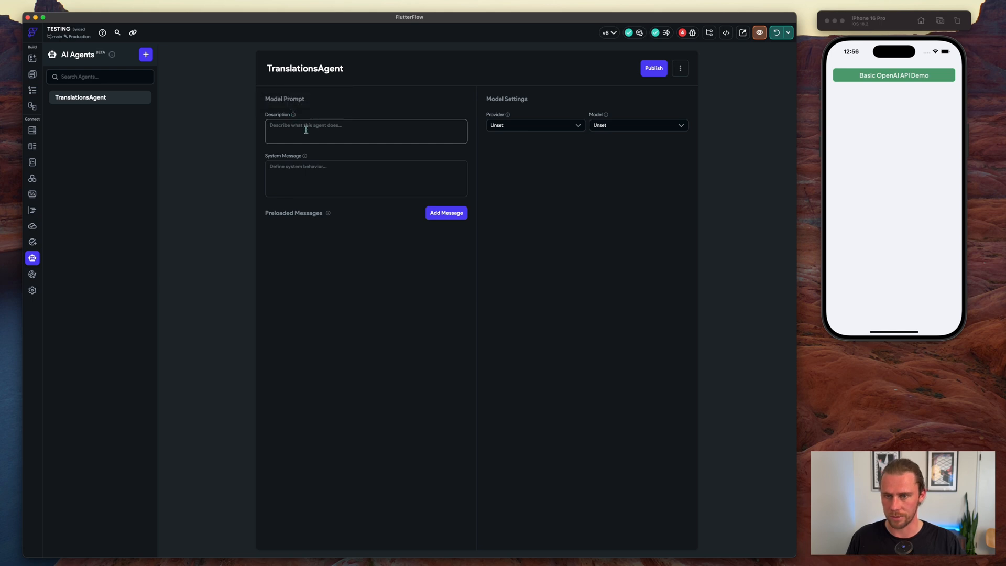
- Write the system message: 'You are a language expert. Translate the following text into Spanish.'
left_click(366, 178)
type("You are a language expert. Translate the following text")
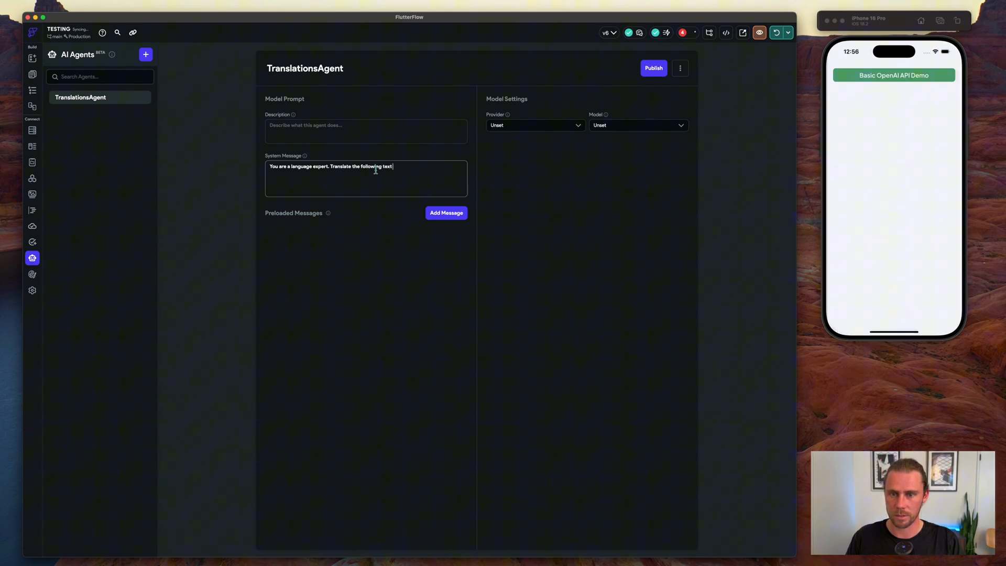
type("into 5")
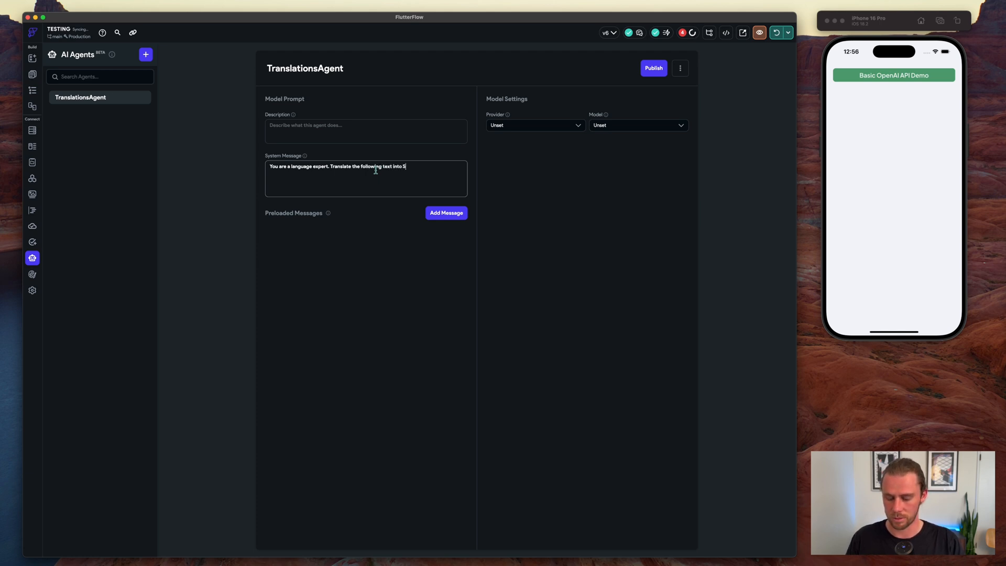
type("panish.")
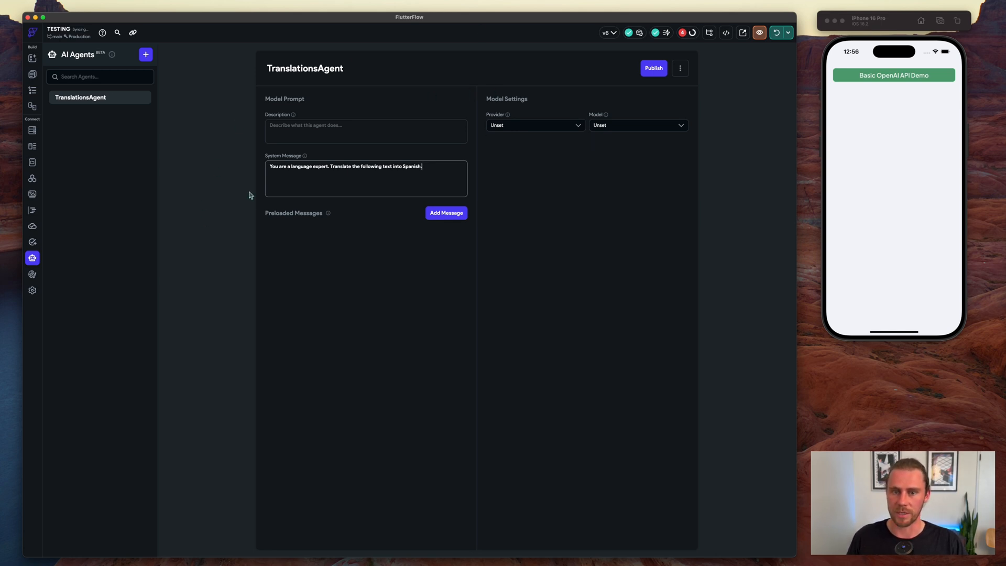
mouse_move(470, 156)
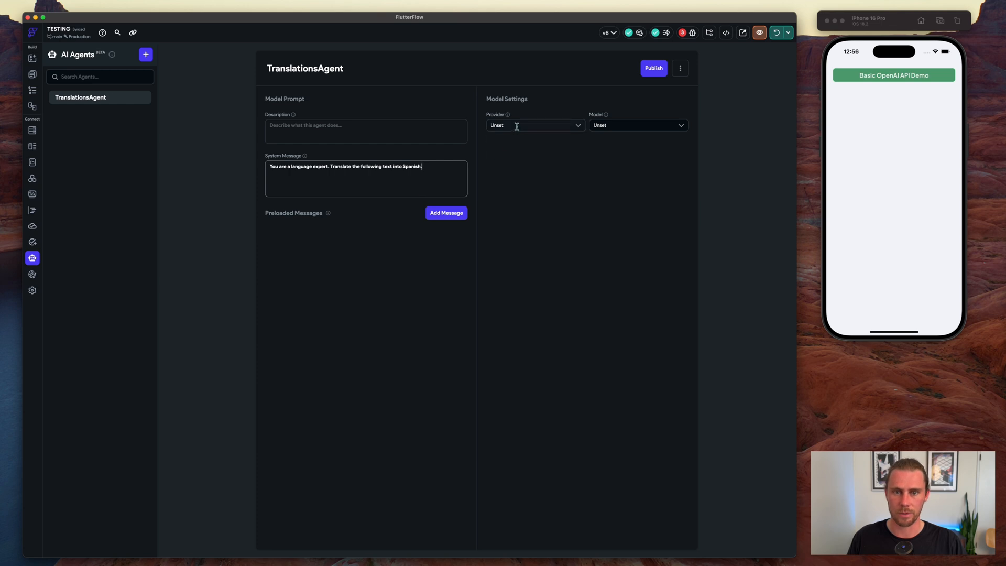
- Choose provider OpenAI, model GPT-4o and Text response type, then start a preloaded example message
left_click(536, 124)
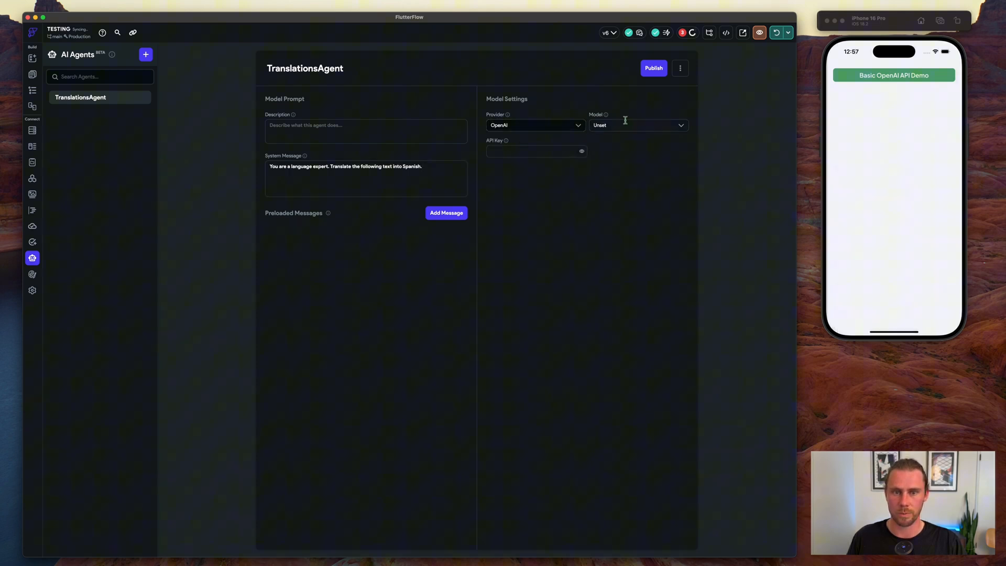
left_click(637, 125)
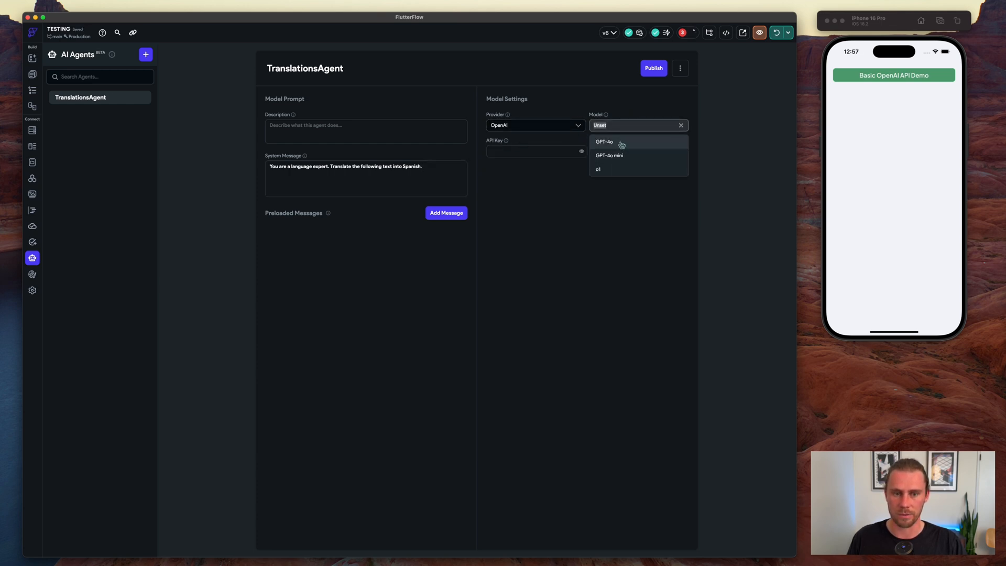
left_click(604, 141)
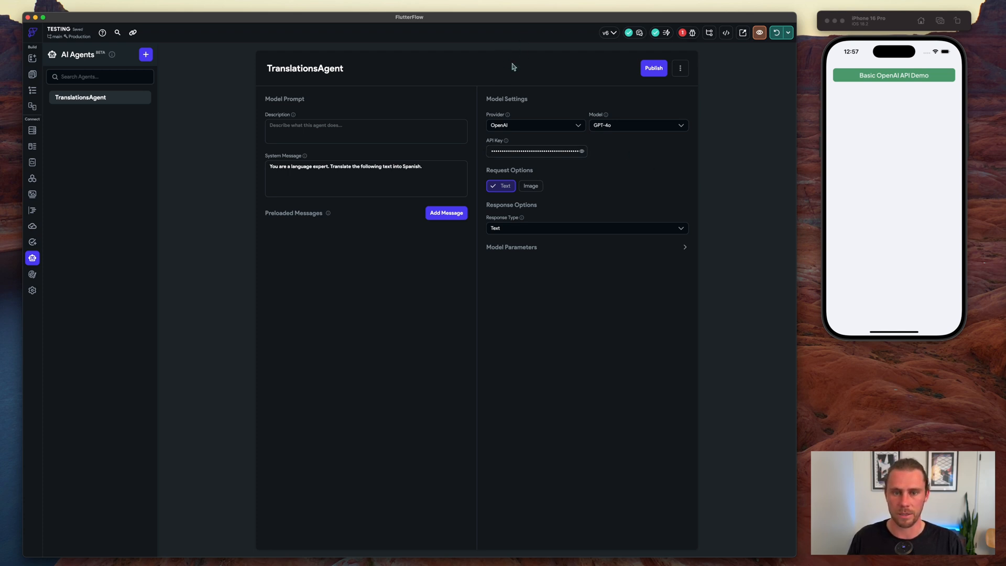
mouse_move(580, 199)
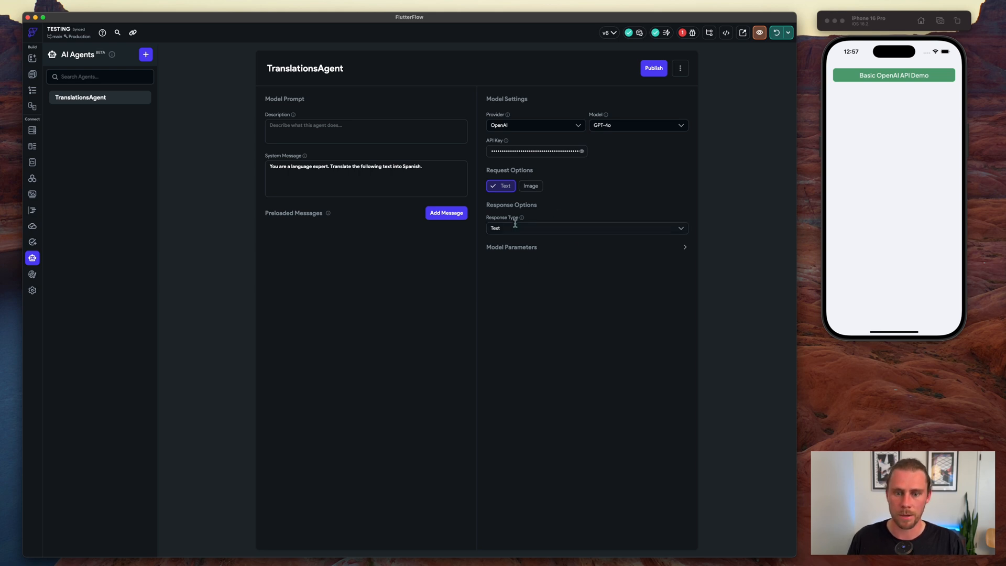
left_click(585, 228)
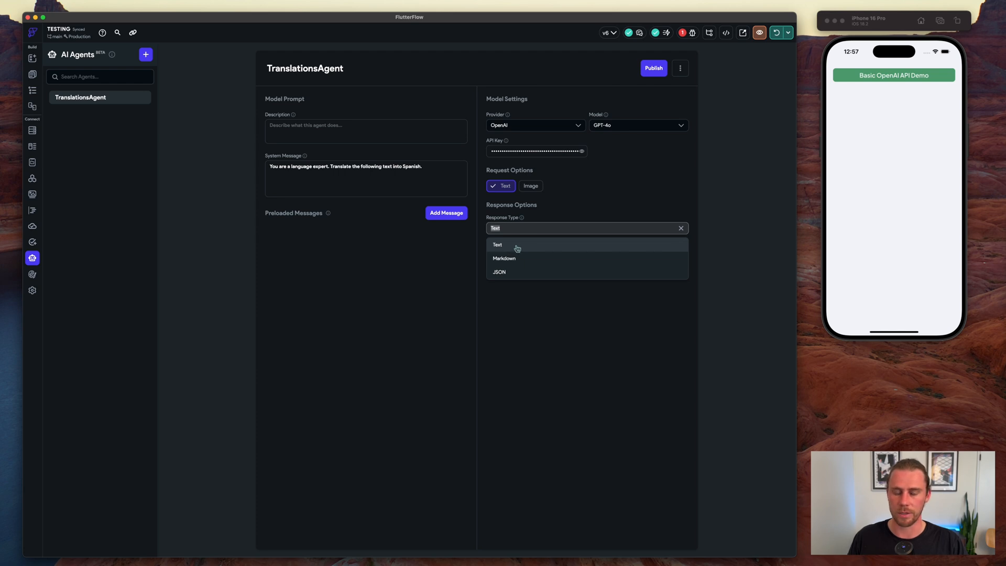
mouse_move(519, 245)
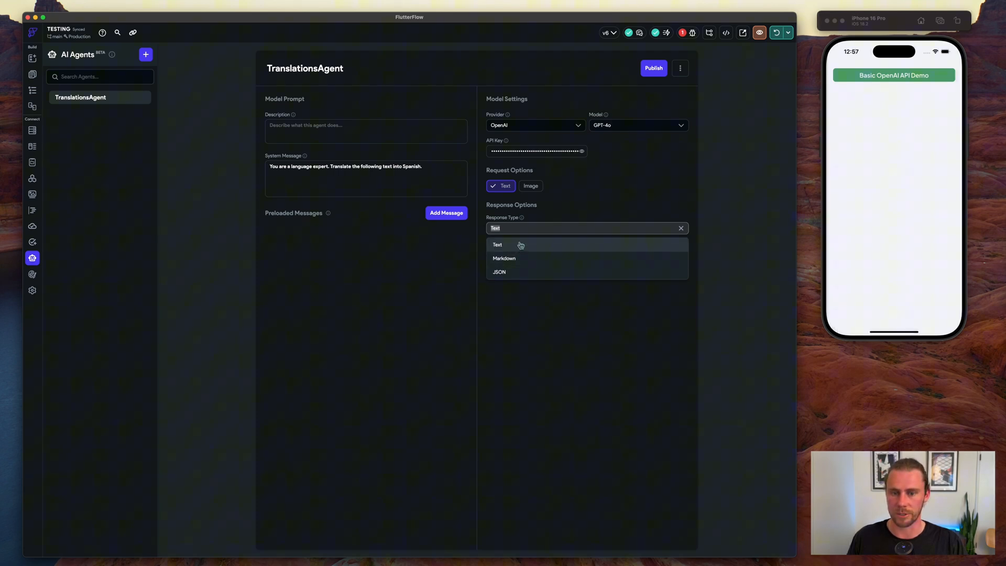
mouse_move(513, 250)
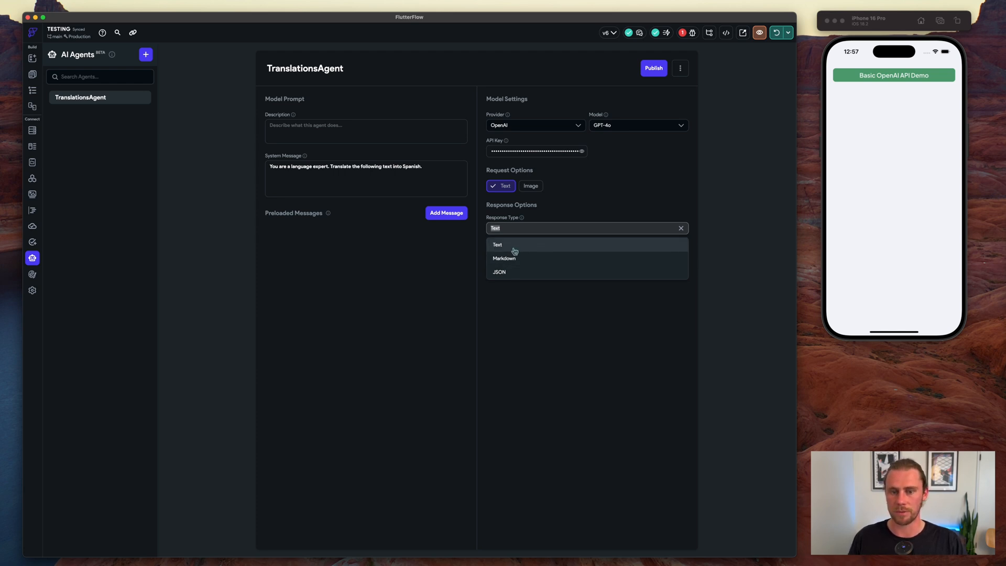
left_click(497, 245)
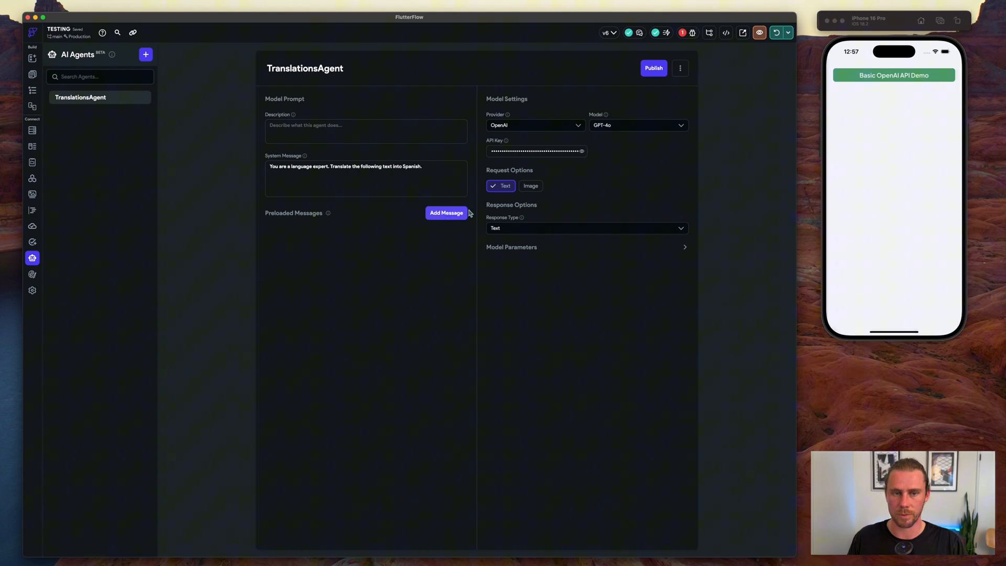
left_click(653, 68)
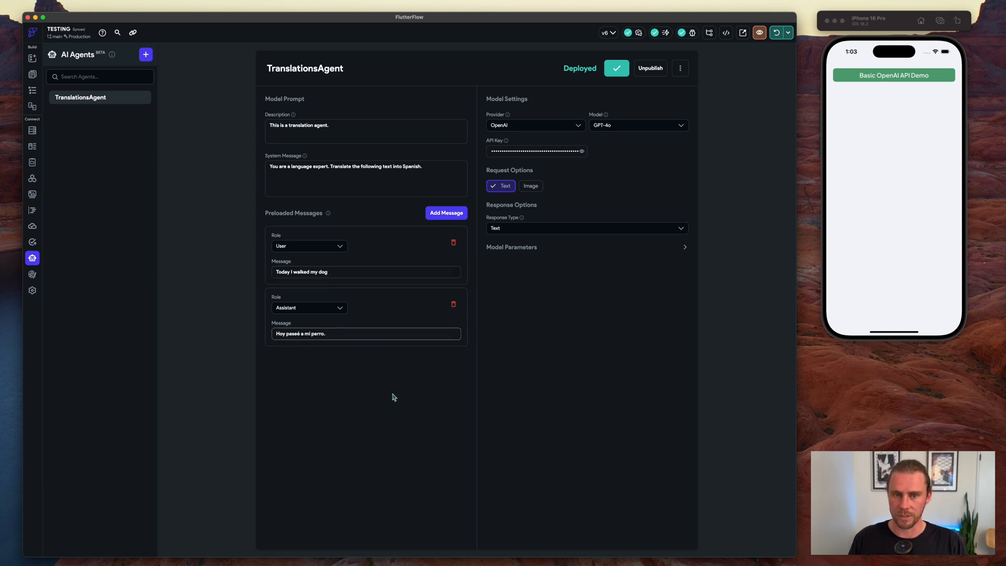
mouse_move(69, 124)
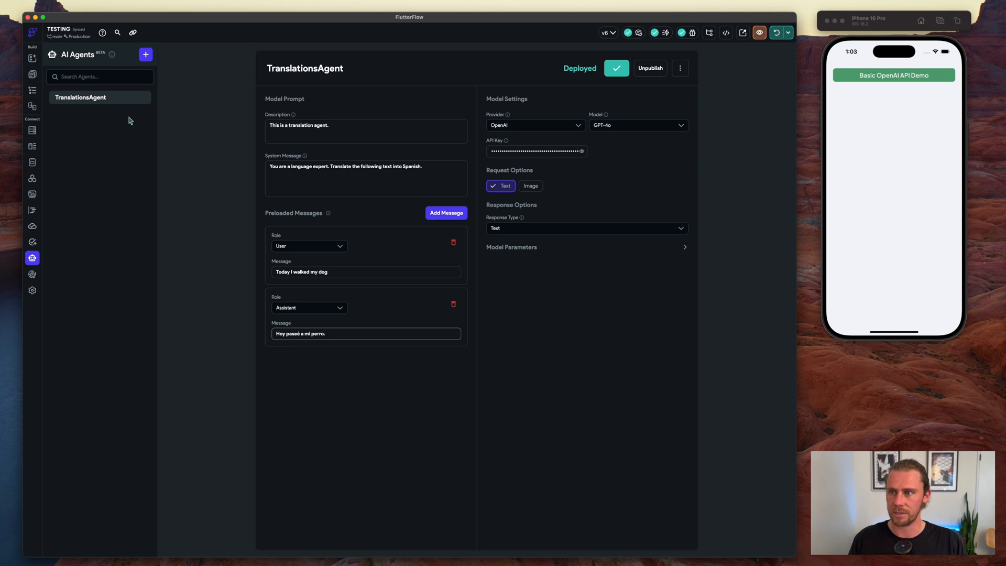
- Return to the openai_translation_demo page layout after deploying the agent
left_click(33, 73)
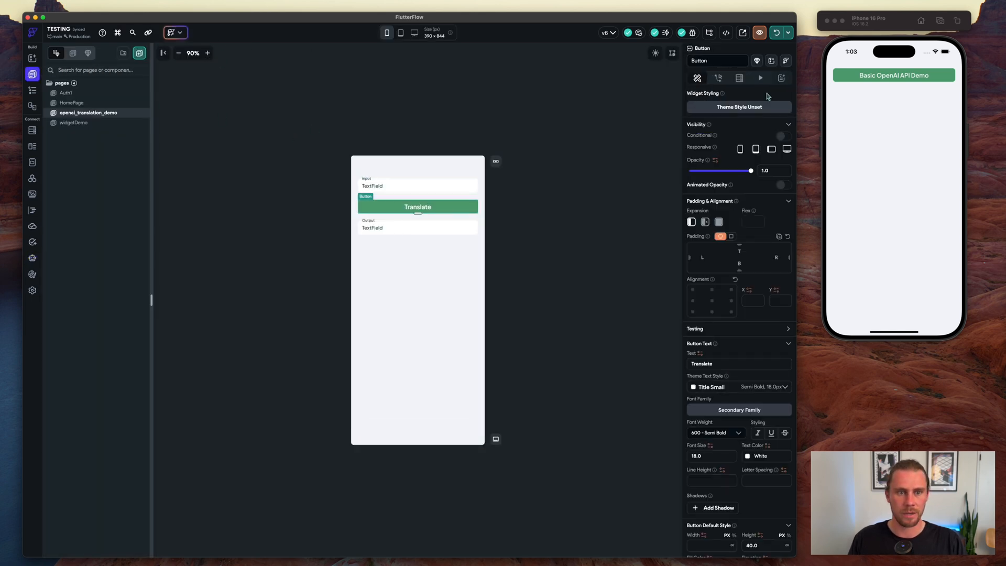
- Open the Translate button's action flow and start its first On Tap action
left_click(718, 77)
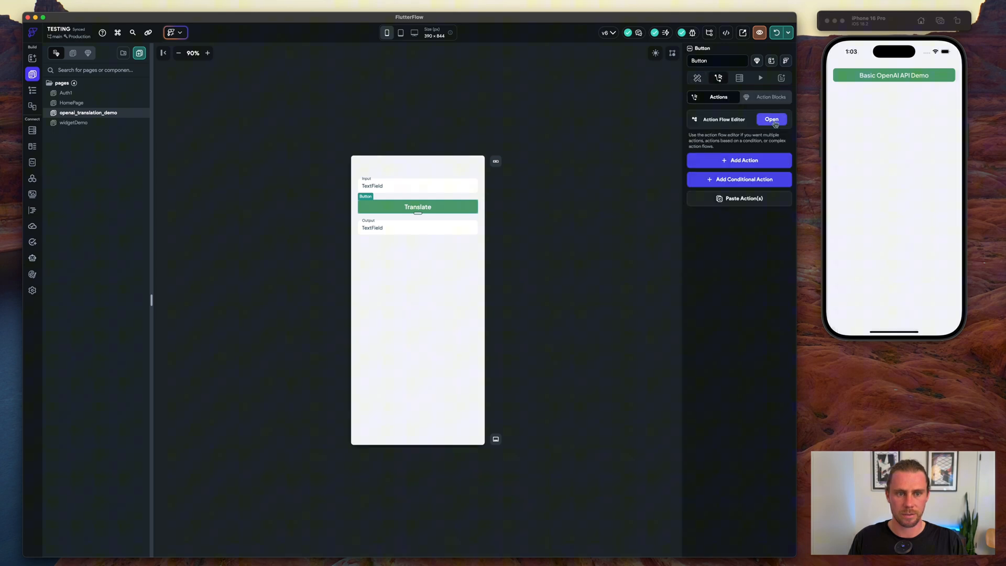
left_click(772, 120)
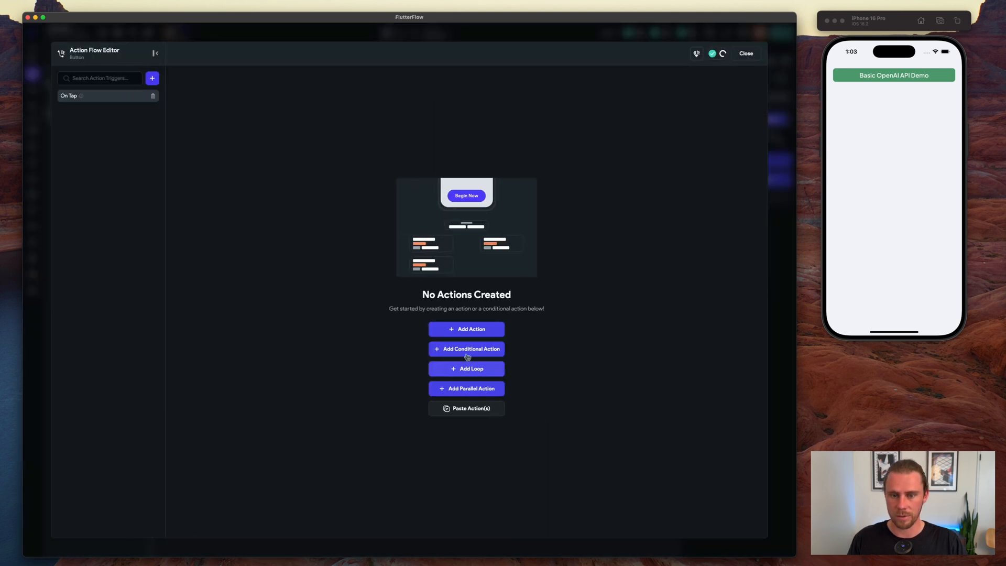
left_click(466, 329)
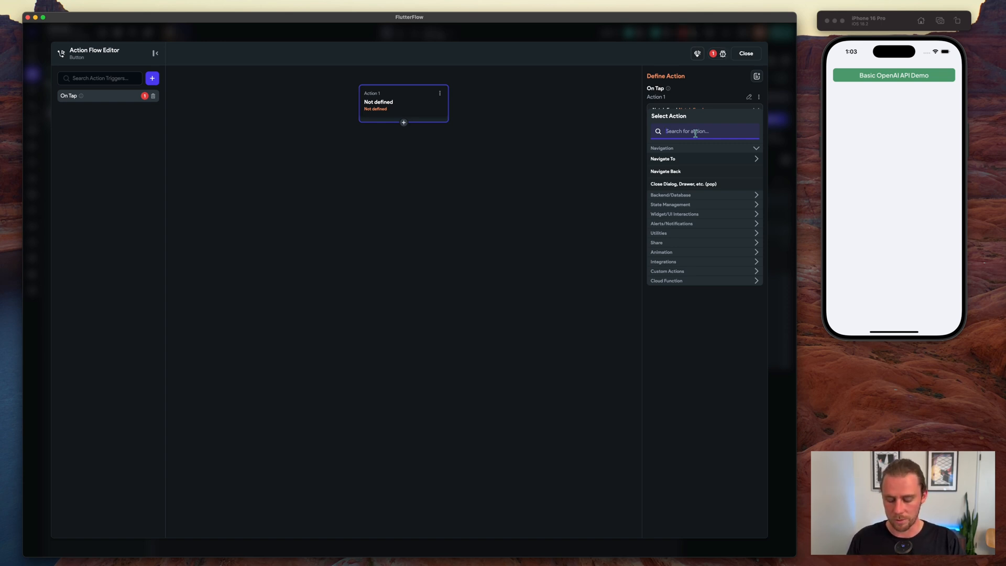
- Make the action AI Agent Send Message using TranslationsAgent
type("agent")
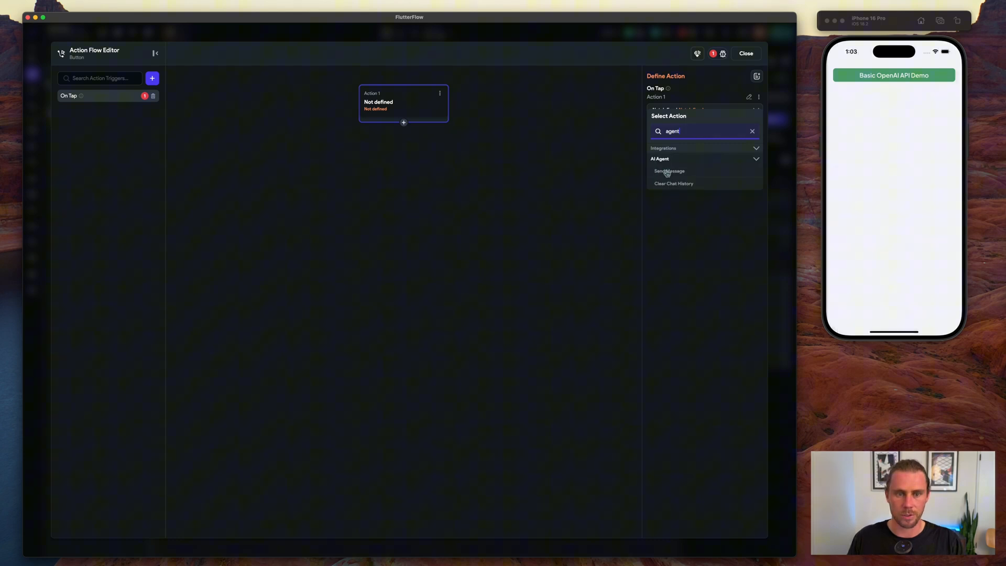
left_click(670, 171)
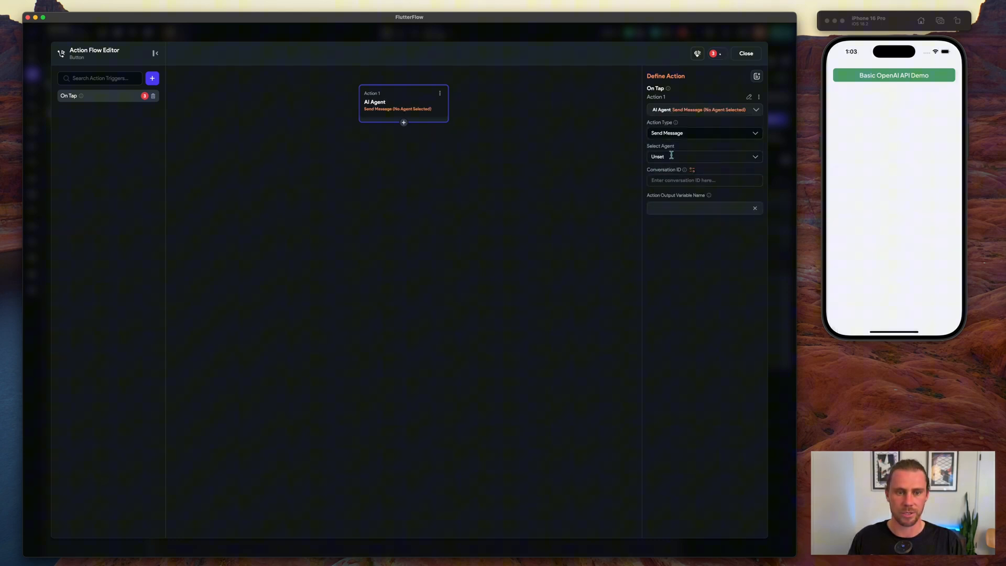
left_click(702, 157)
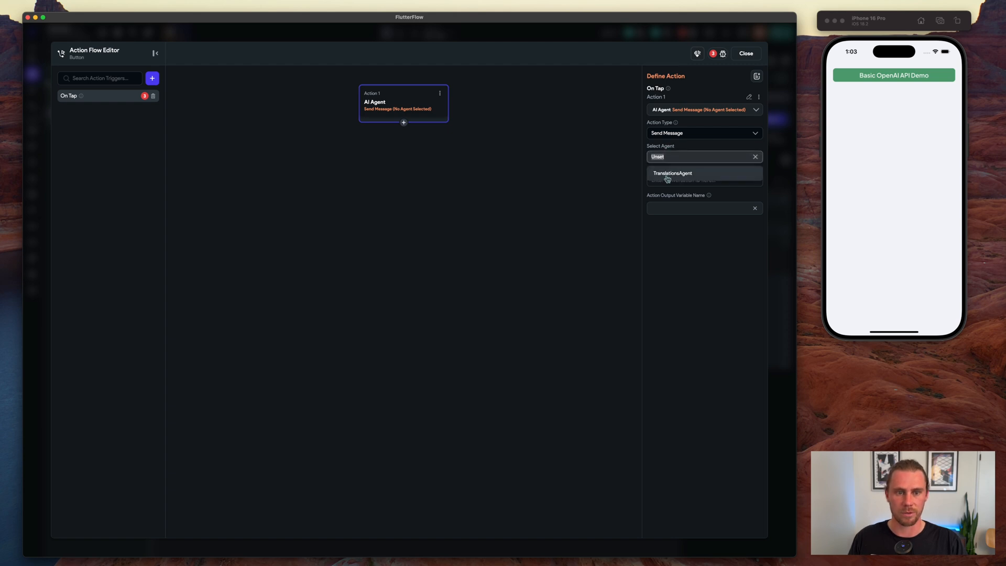
left_click(673, 173)
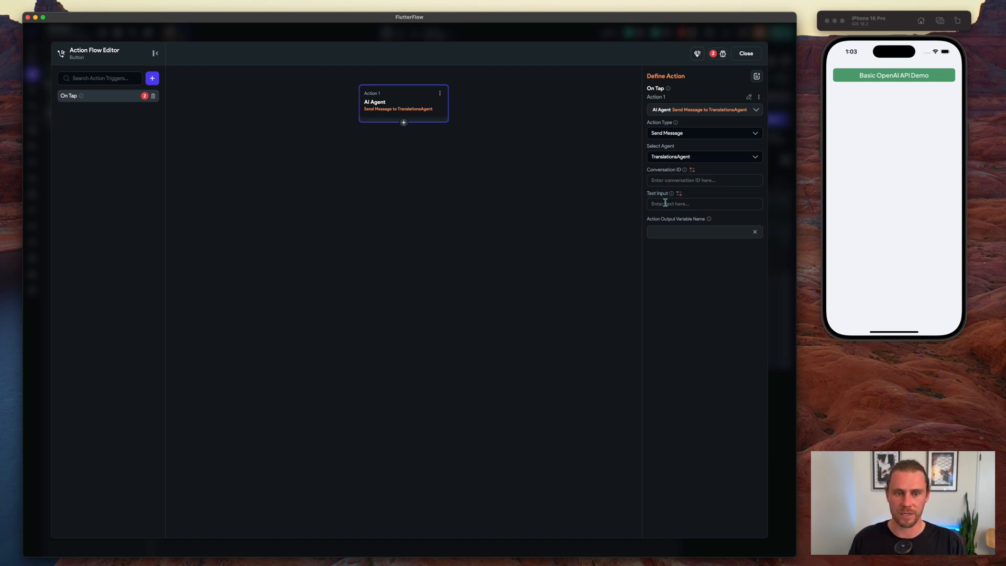
- Set Text Input to Widget State TextField 1 (Input)
left_click(678, 193)
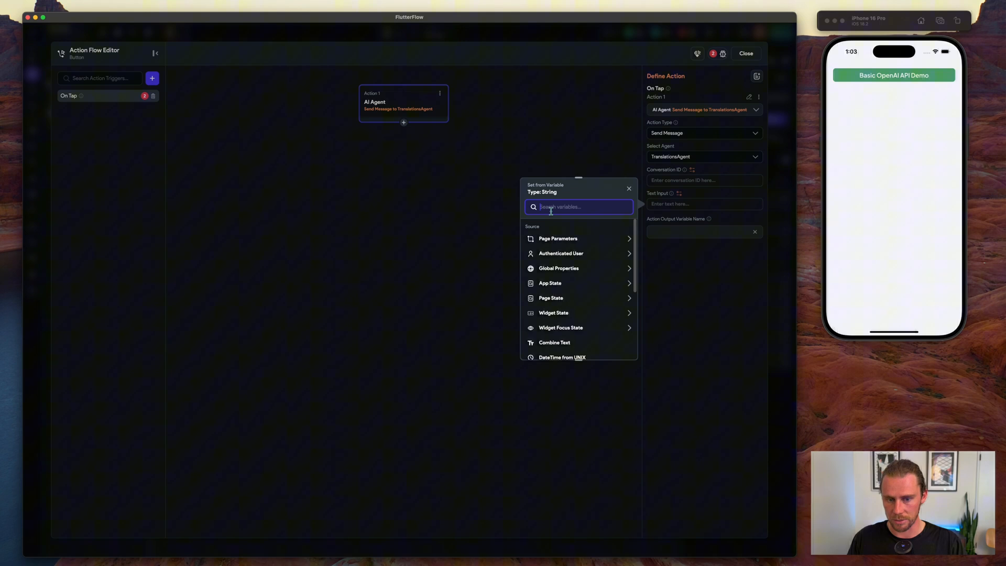
left_click(554, 312)
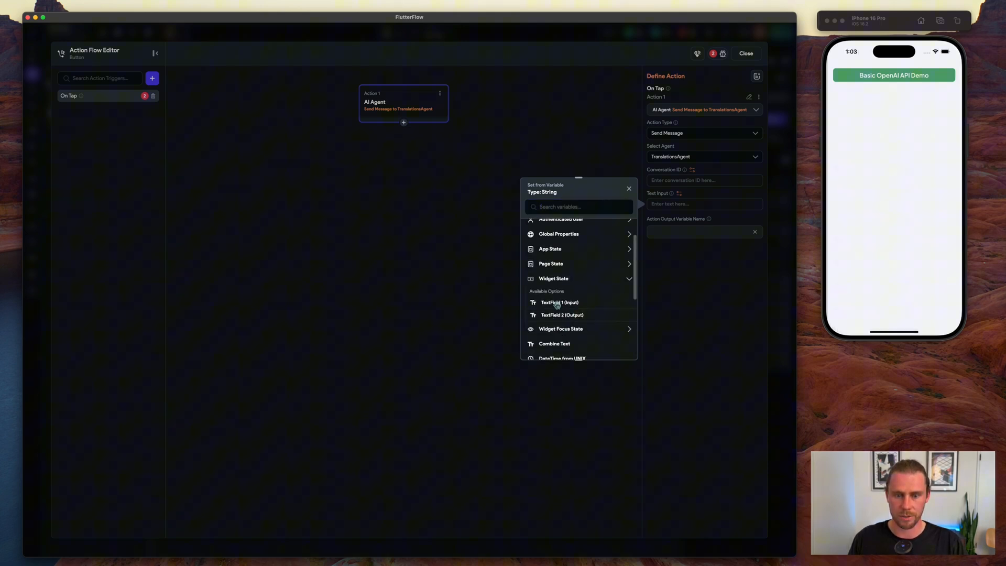
left_click(559, 302)
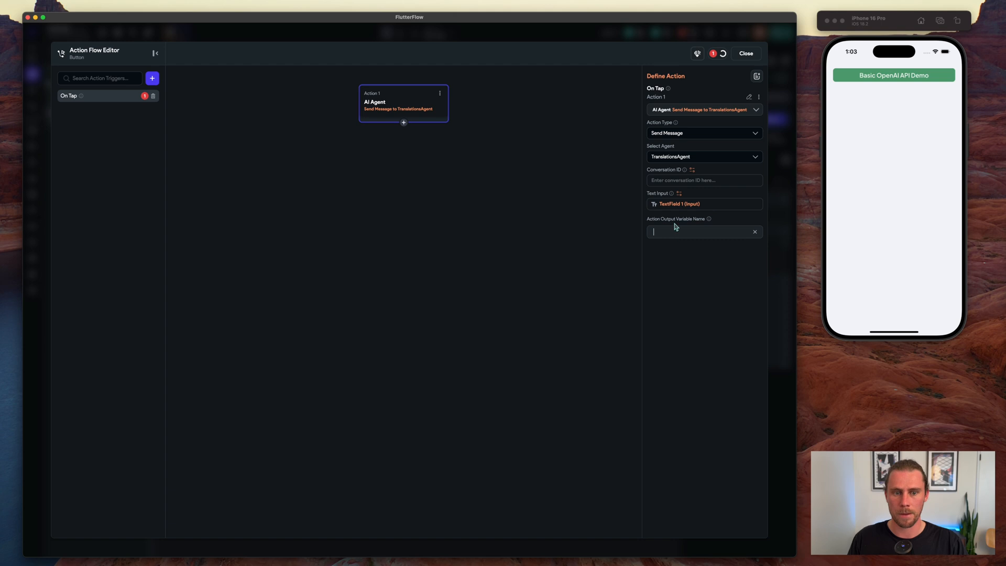
- Use Authenticated User's User ID as Conversation ID and name the output AgentResponse
left_click(692, 170)
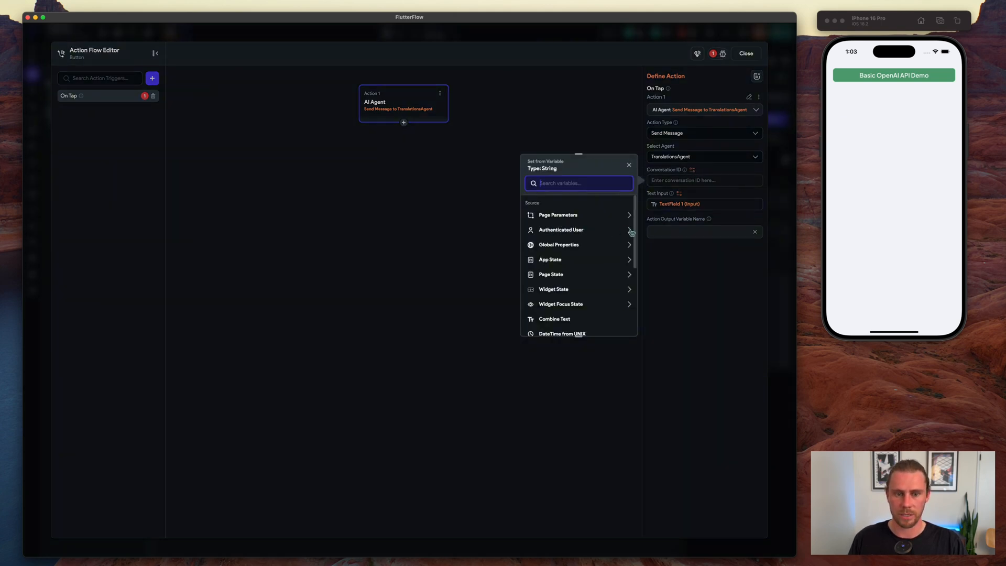
left_click(561, 230)
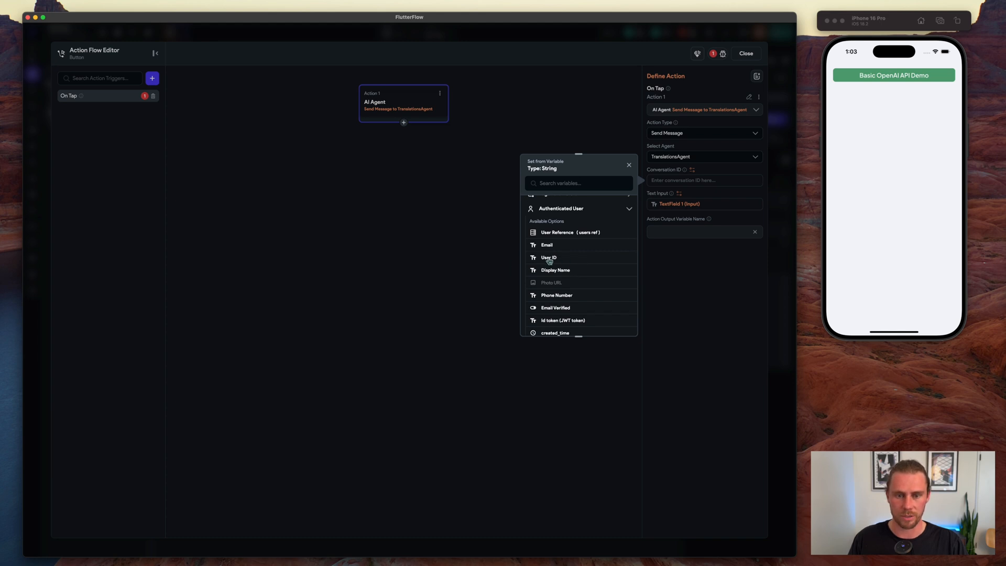
left_click(548, 258)
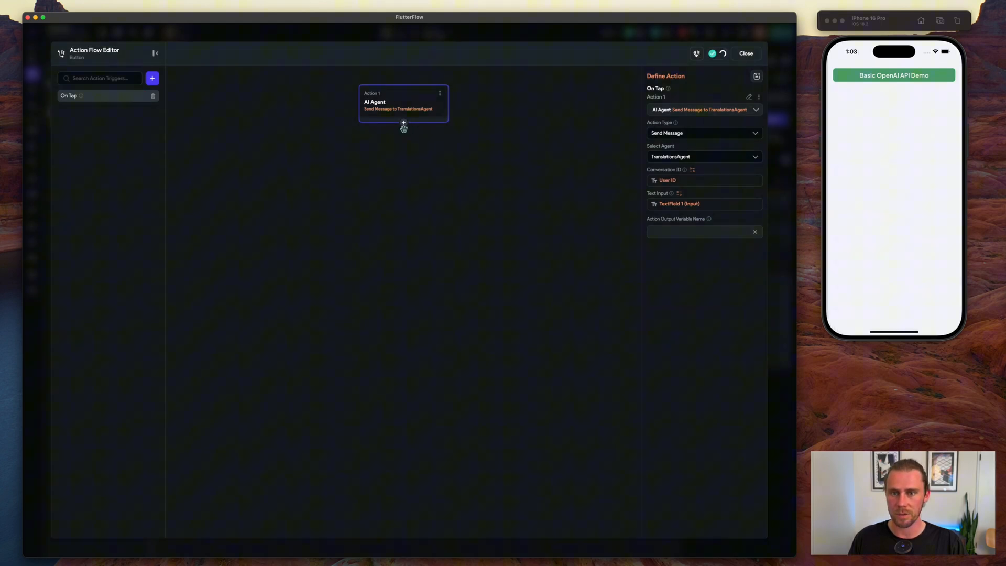
mouse_move(356, 179)
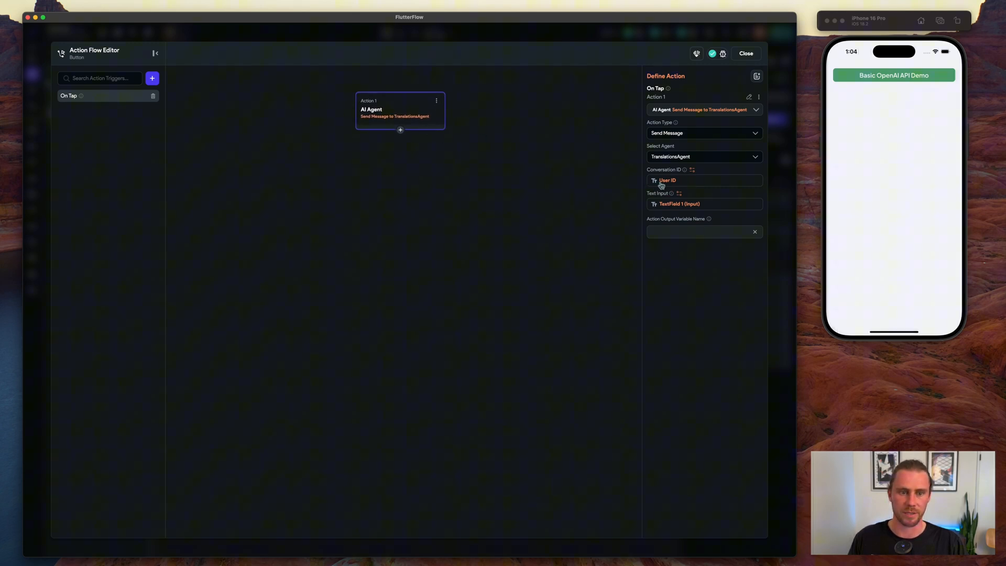
mouse_move(738, 213)
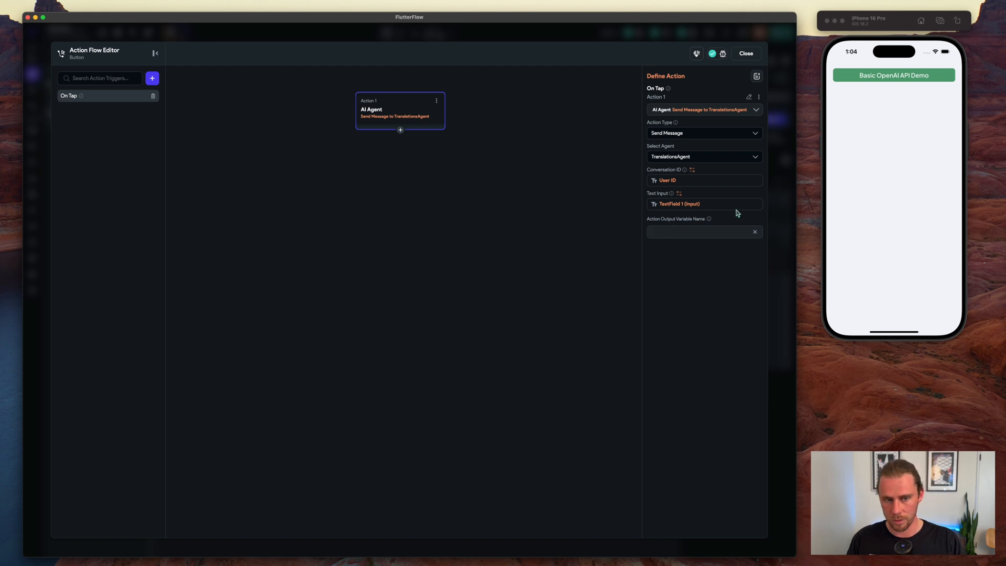
type("AgentResponse")
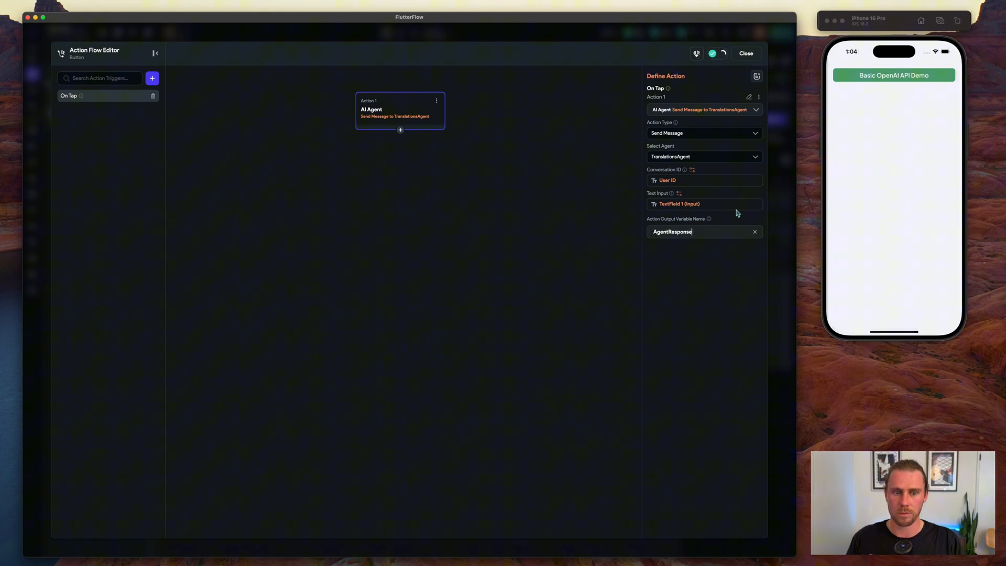
- Add a Set Form Field action putting AgentResponse into TextField_2
left_click(399, 130)
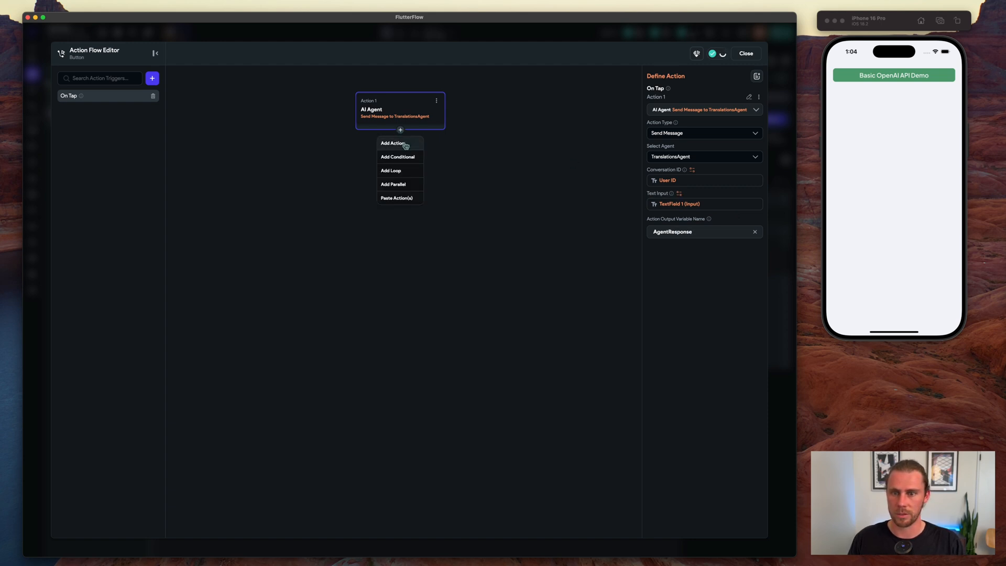
left_click(393, 143)
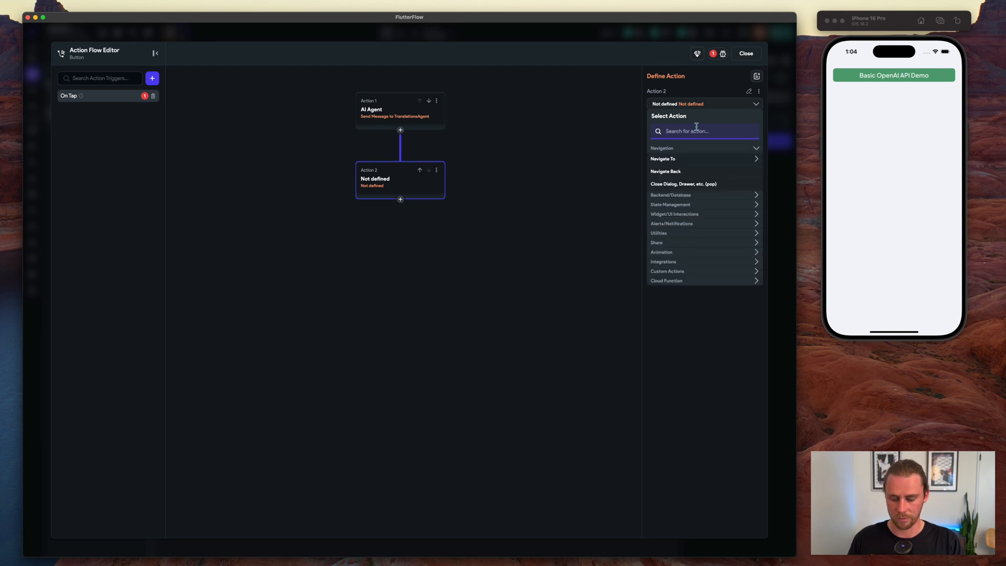
type("form")
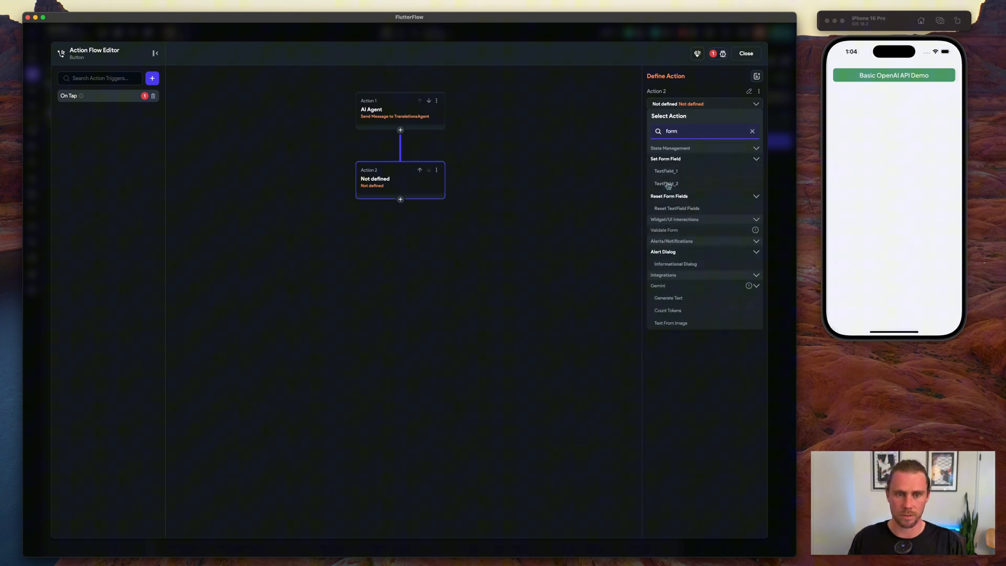
left_click(666, 171)
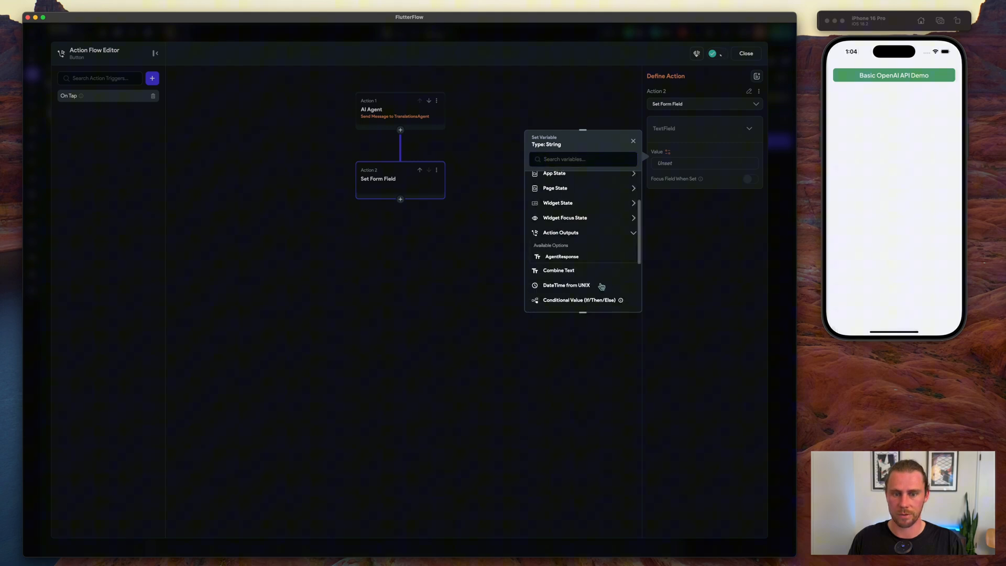
left_click(561, 256)
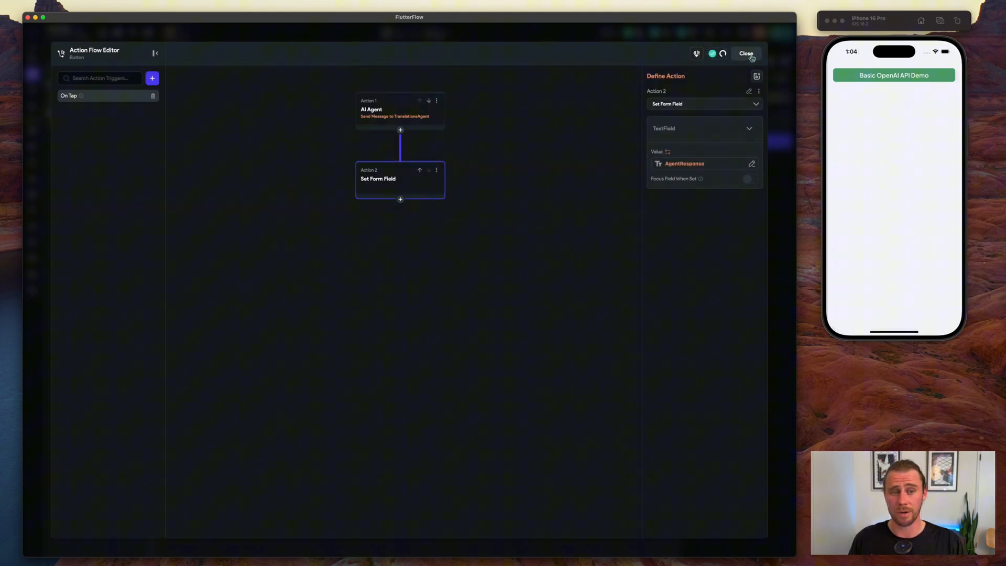
- Close the Action Flow Editor and reload the translation page in the simulator
left_click(746, 53)
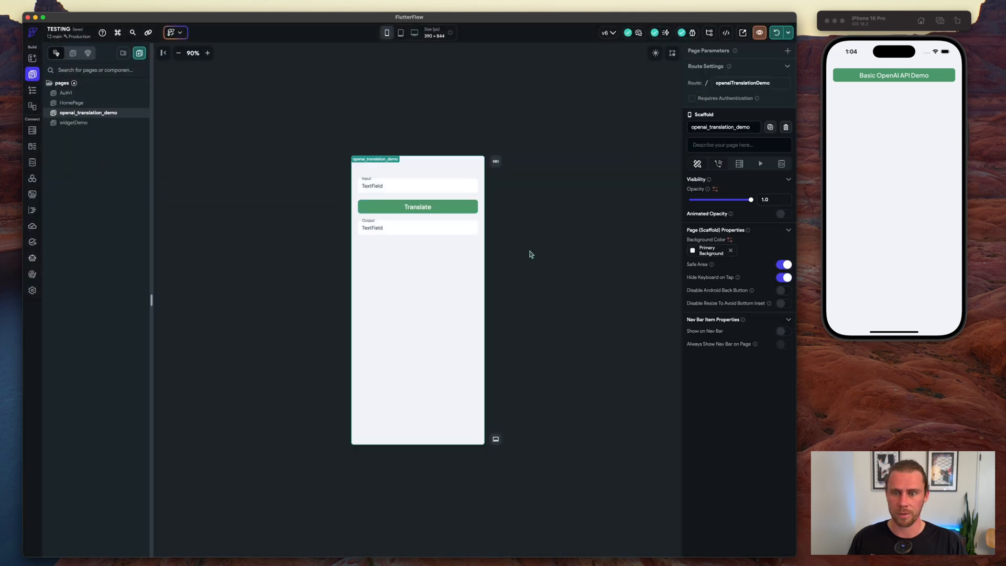
left_click(776, 32)
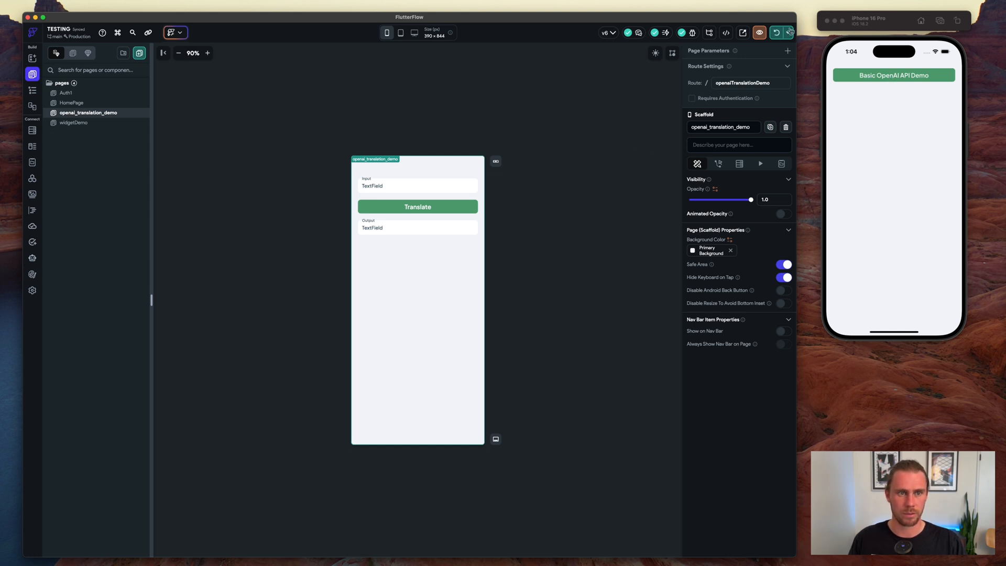
left_click(759, 32)
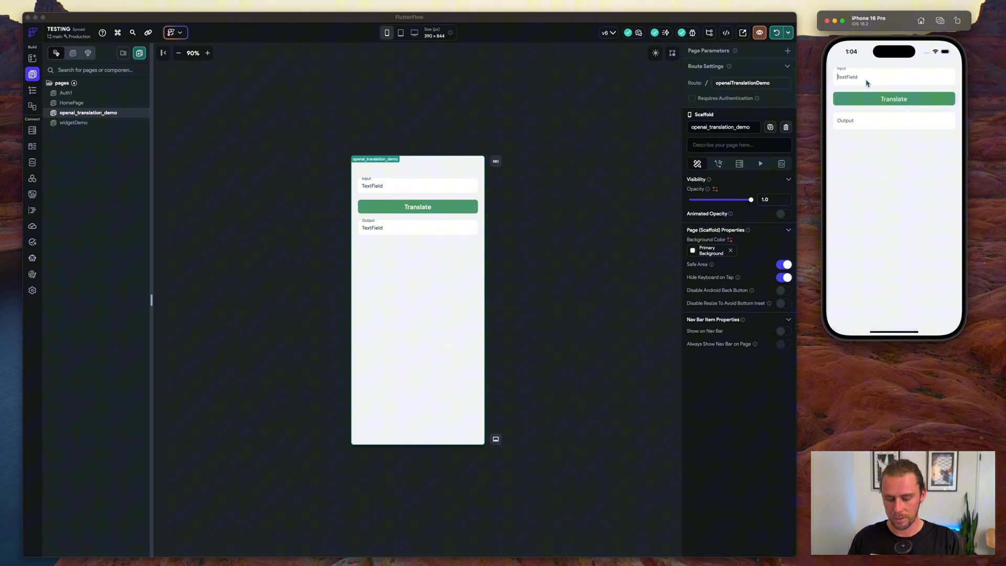
- Enter 'I like to surf on the weekend' and translate it to 'Me gusta surfear los fines de semana'
type("I like to surf on the weekend")
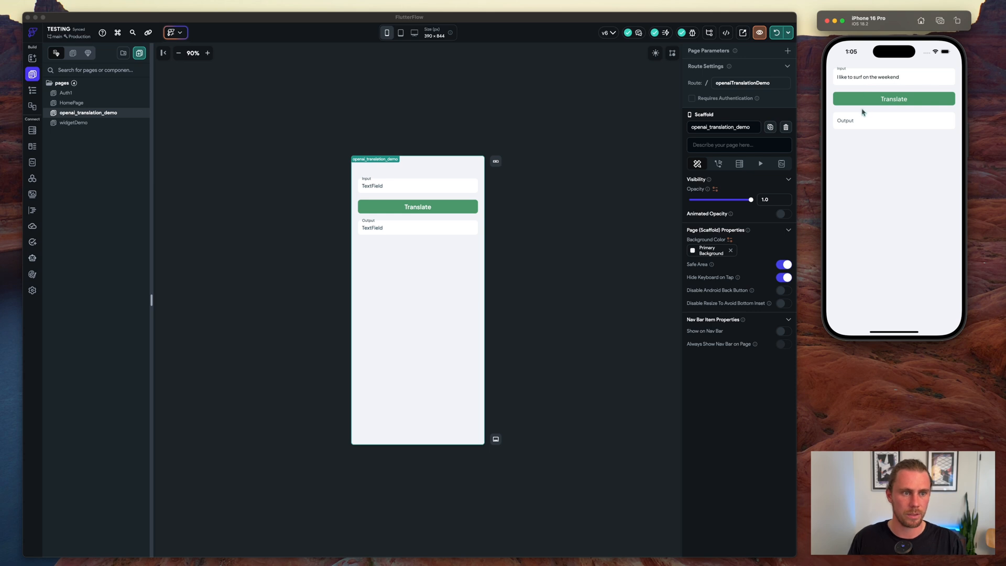
left_click(893, 99)
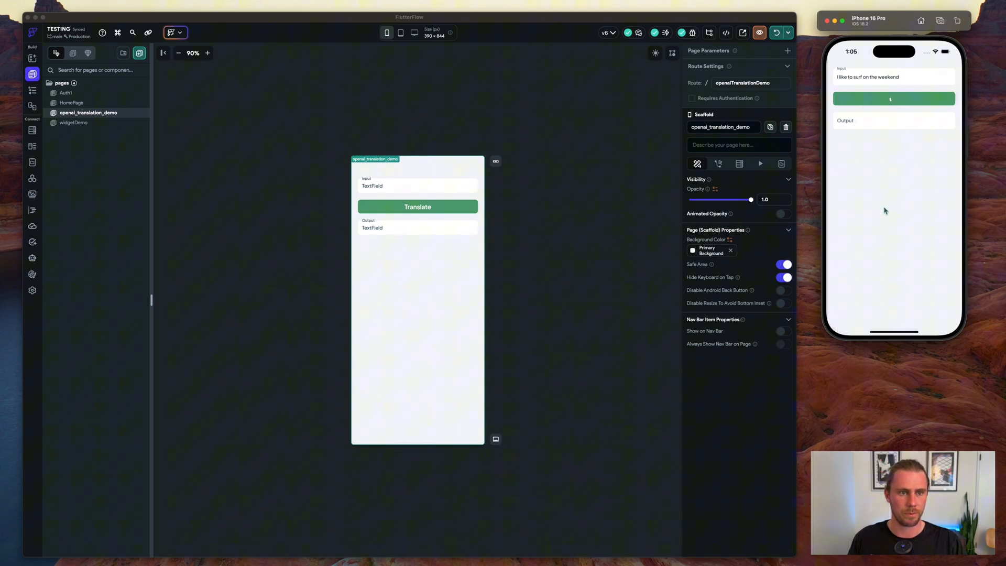
left_click(893, 98)
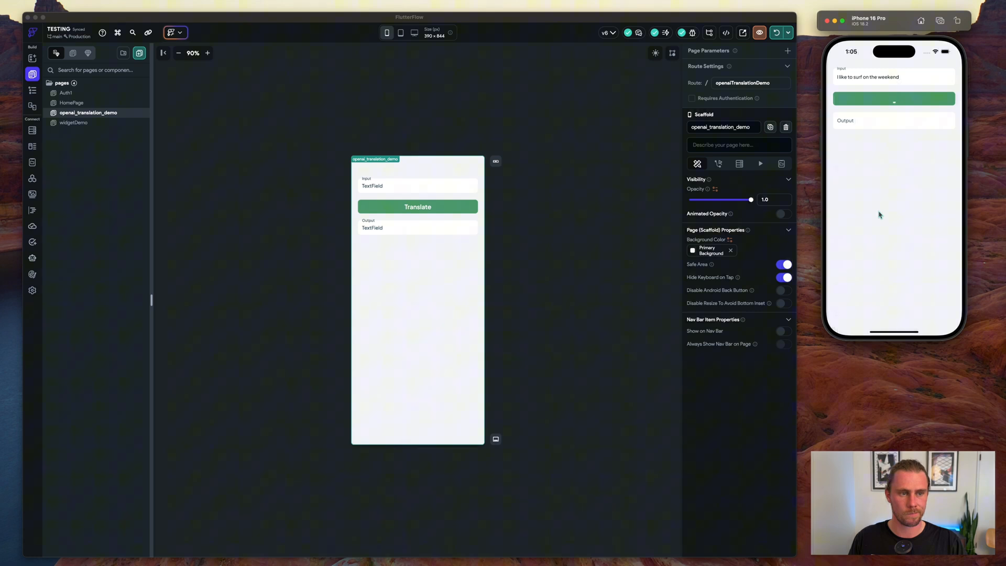
left_click(893, 99)
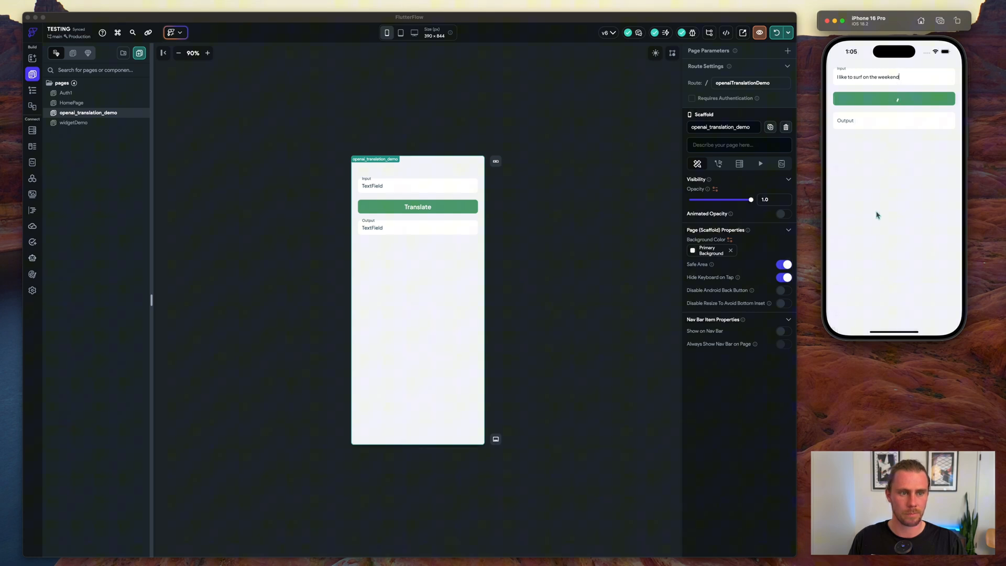
left_click(893, 99)
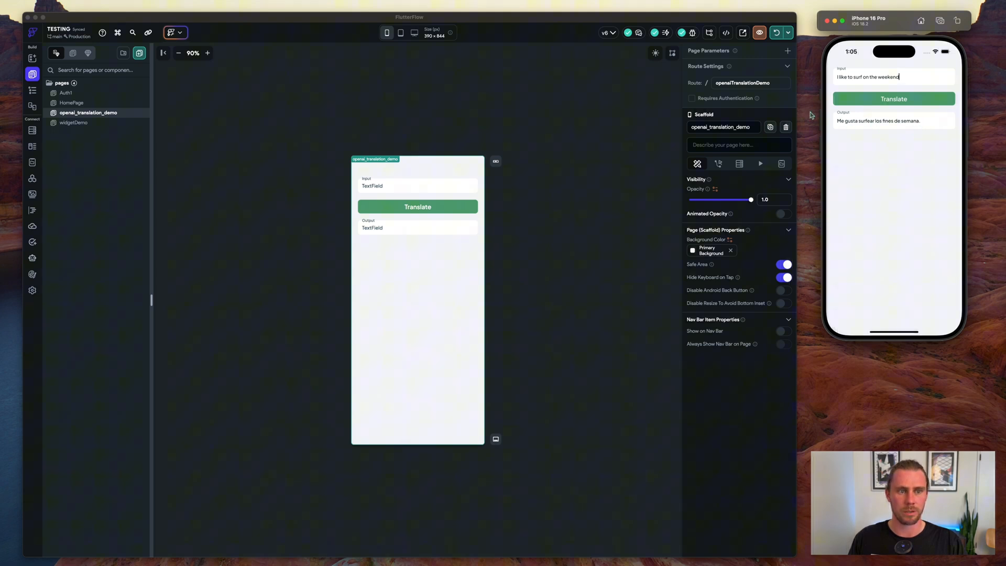
mouse_move(555, 105)
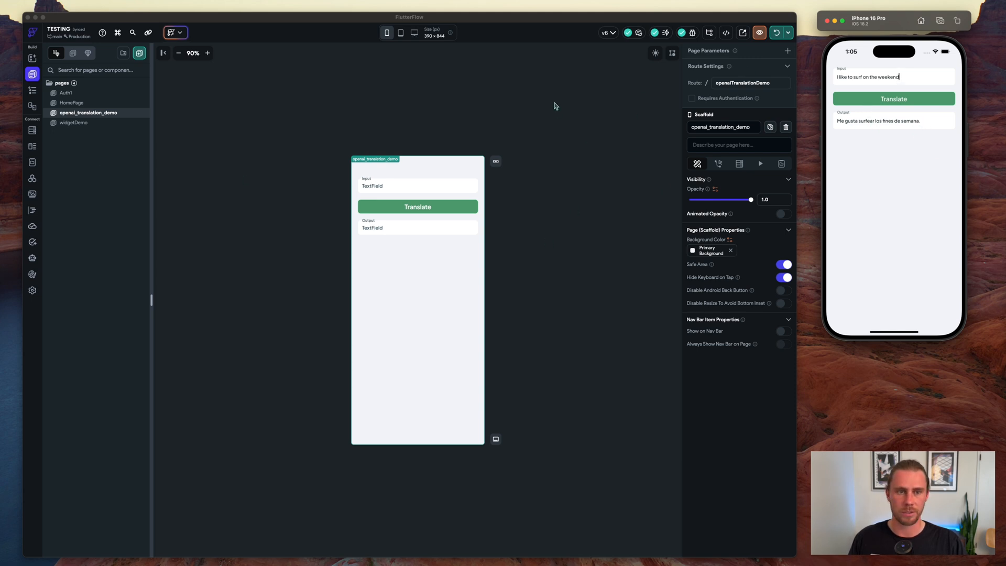
mouse_move(544, 211)
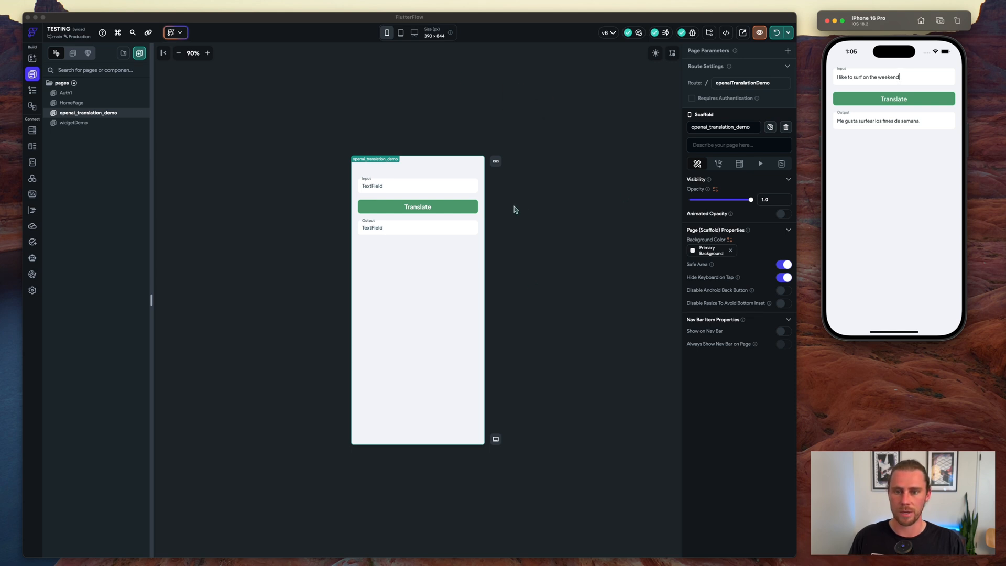
mouse_move(414, 182)
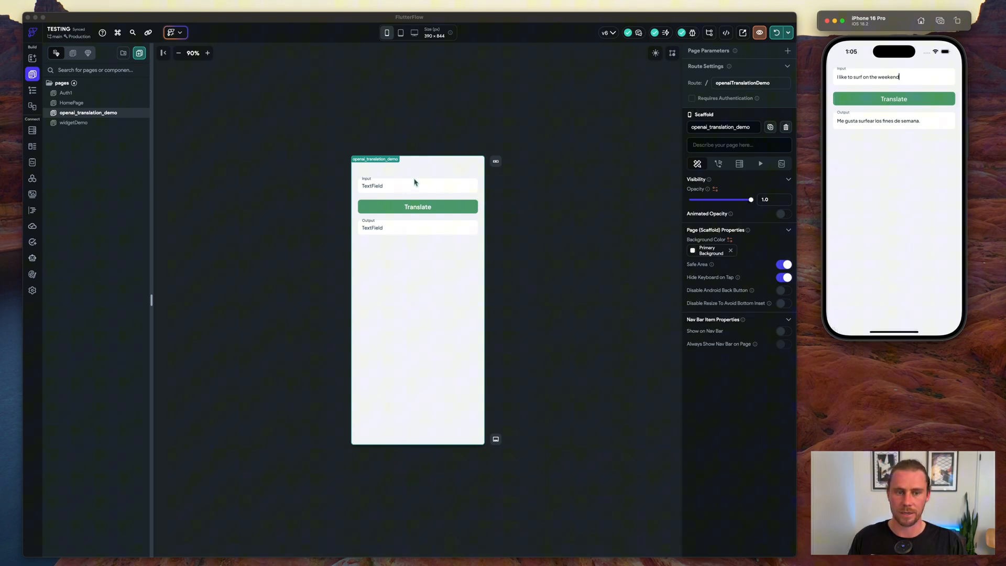
mouse_move(396, 271)
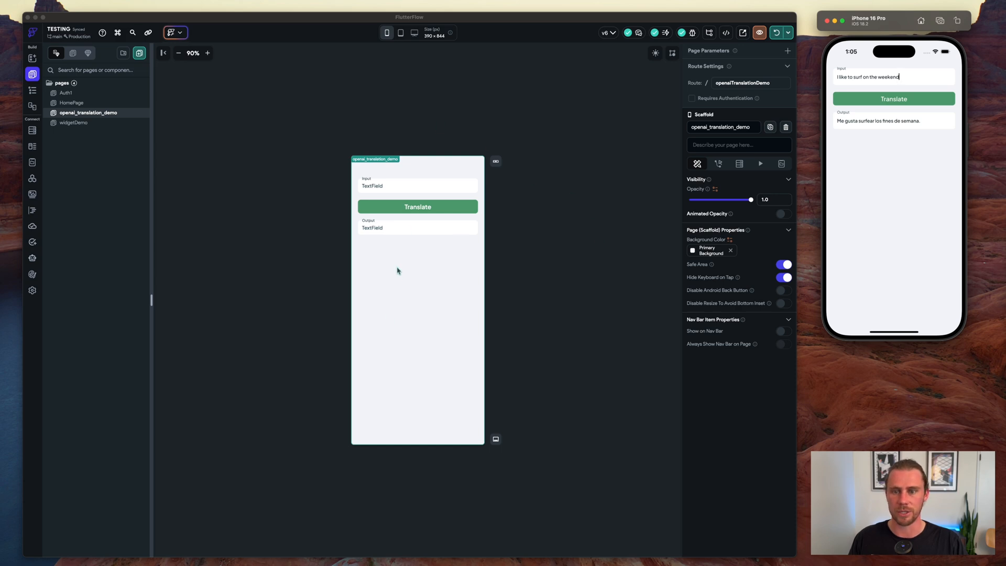